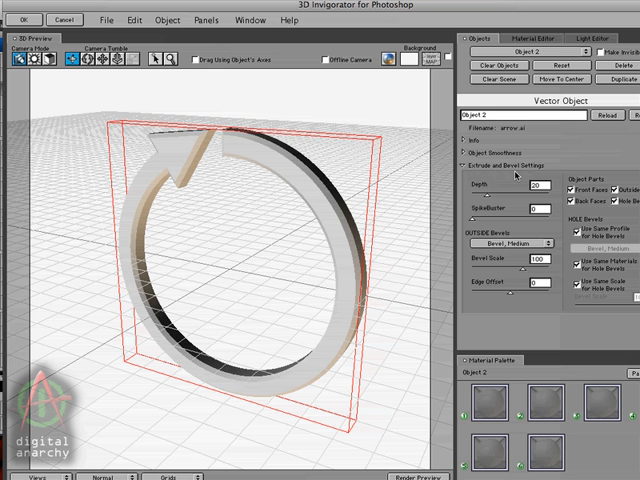
{"action": "mouse_move", "coordinate": [497, 222]}
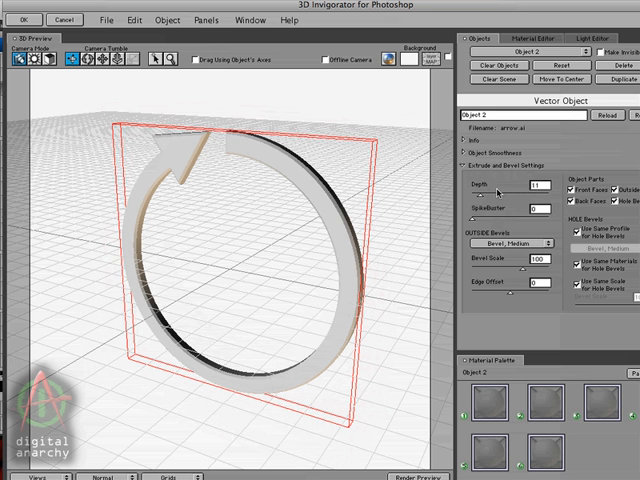
{"action": "mouse_move", "coordinate": [498, 192]}
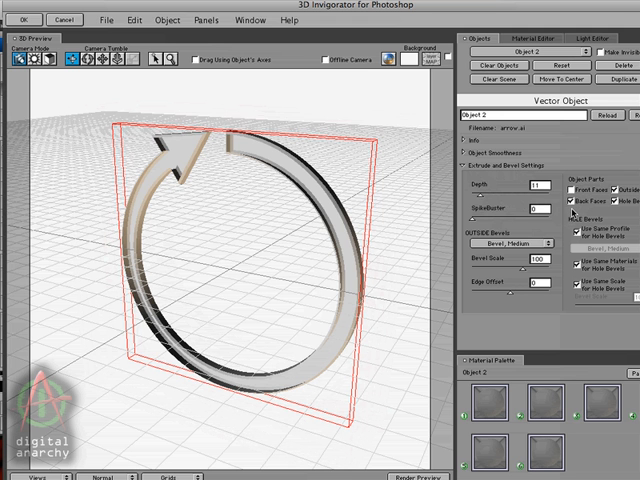
{"action": "mouse_move", "coordinate": [573, 213]}
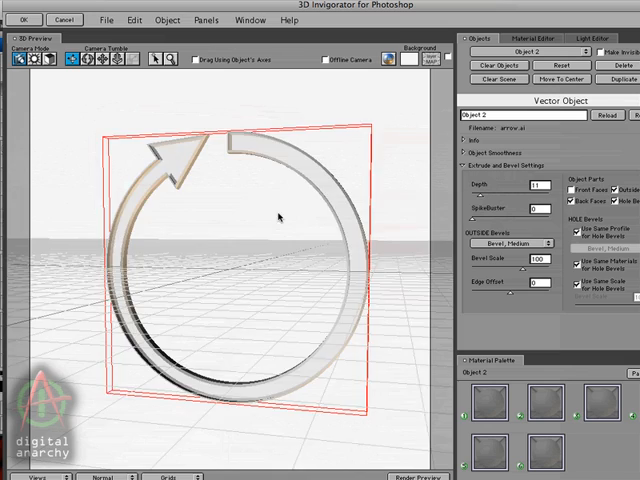
Orbit the view around the hollow arrow to inspect its bevelled shell
{"action": "left_click_drag", "start_coordinate": [280, 216], "coordinate": [207, 240]}
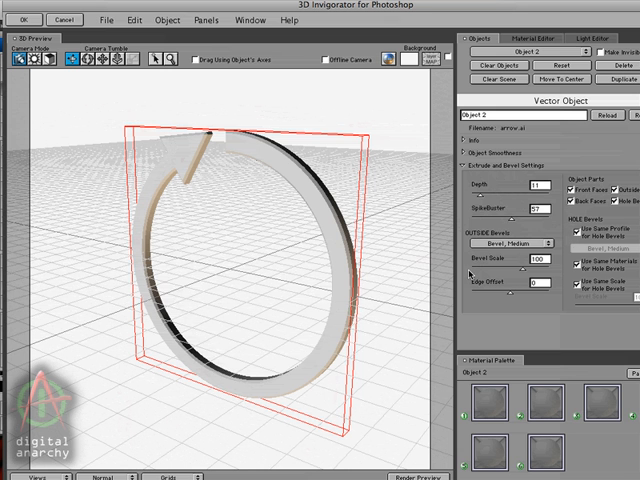
{"action": "mouse_move", "coordinate": [471, 273]}
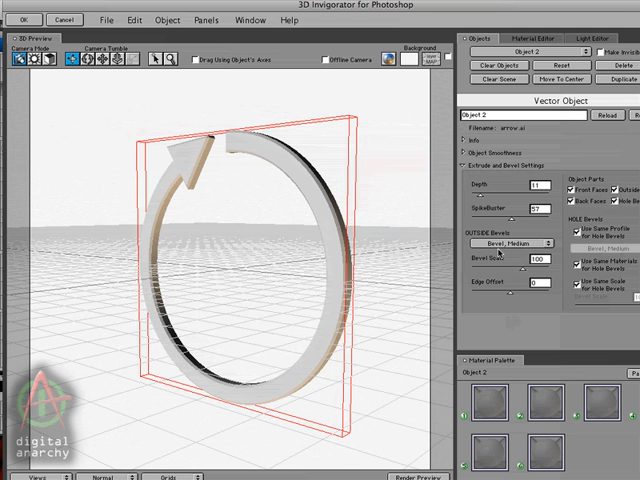
{"action": "mouse_move", "coordinate": [505, 258]}
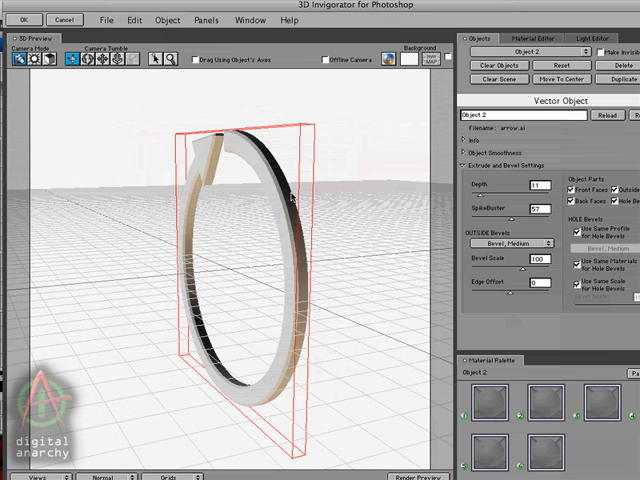
{"action": "mouse_move", "coordinate": [288, 205]}
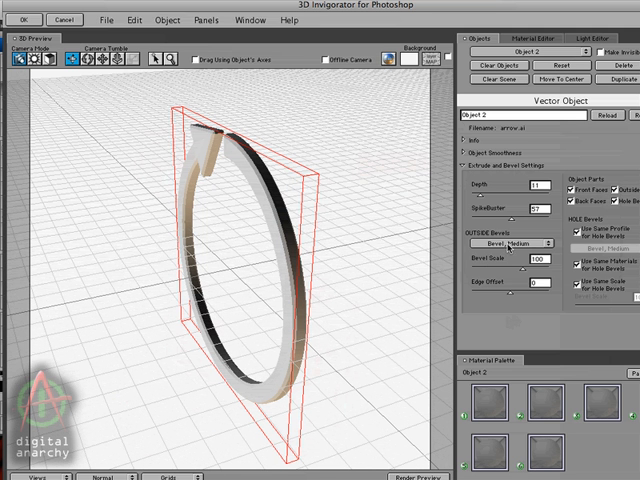
Apply the Bevel with In-Point profile to the arrow's outside bevel
{"action": "left_click", "coordinate": [515, 242]}
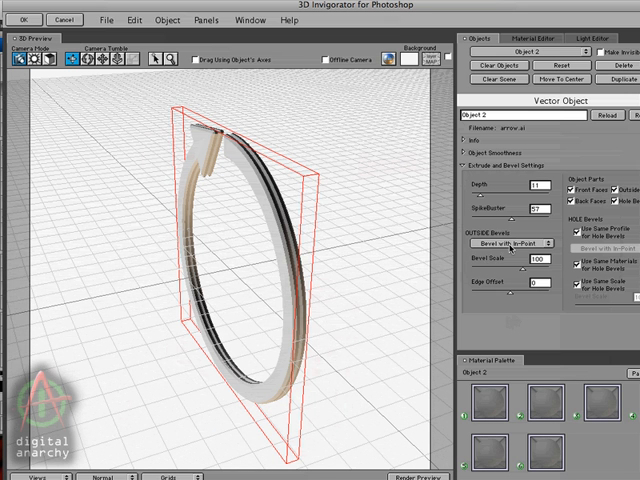
{"action": "mouse_move", "coordinate": [447, 277]}
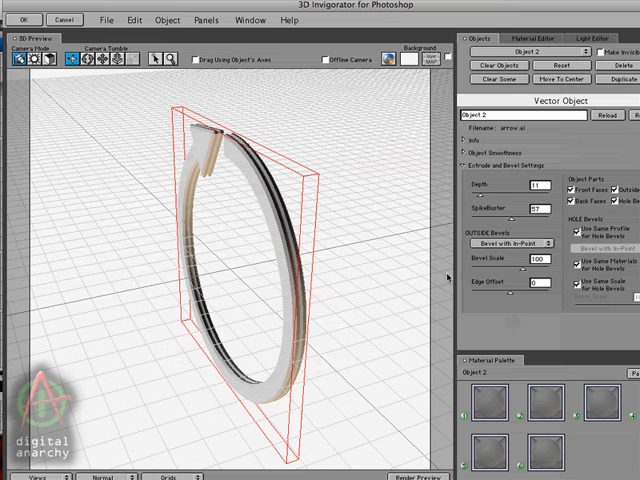
{"action": "mouse_move", "coordinate": [399, 322]}
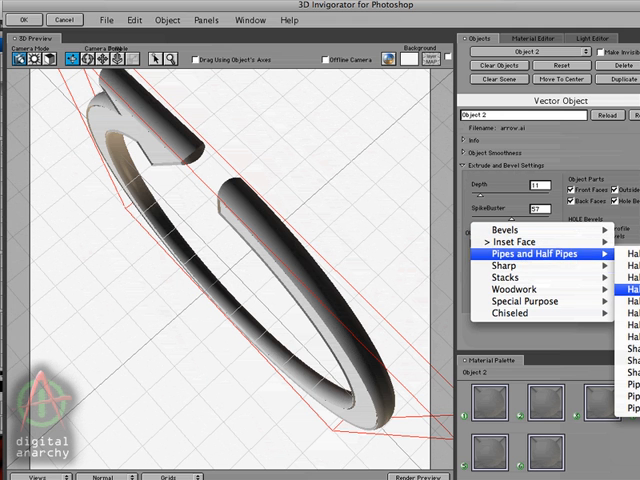
Try the half pipe and scalloped bevel profiles on the arrow, then reopen the profile list
{"action": "left_click", "coordinate": [620, 283]}
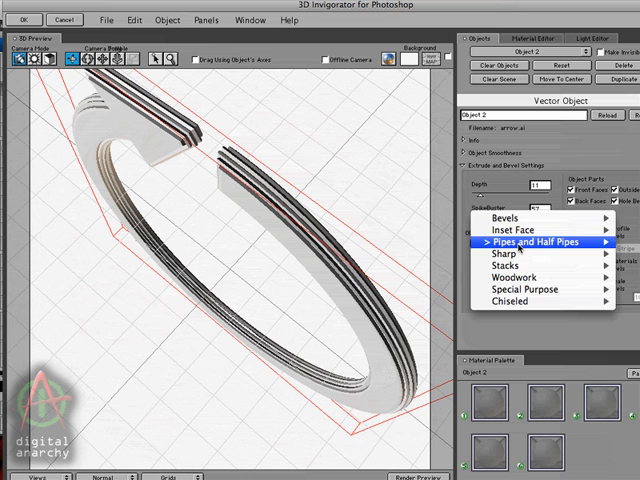
{"action": "left_click", "coordinate": [527, 242]}
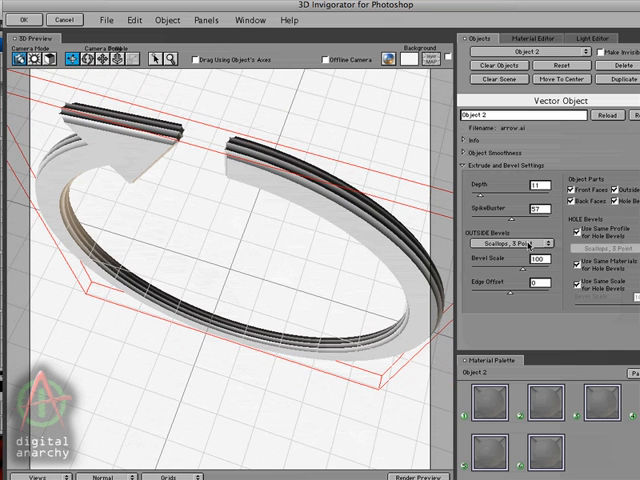
{"action": "left_click", "coordinate": [510, 243]}
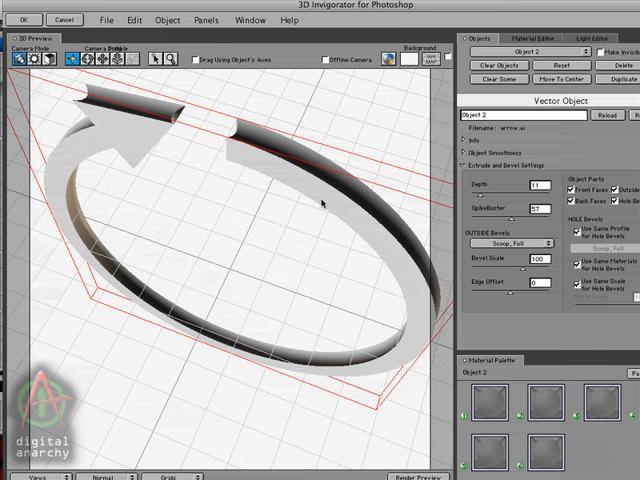
{"action": "mouse_move", "coordinate": [332, 165]}
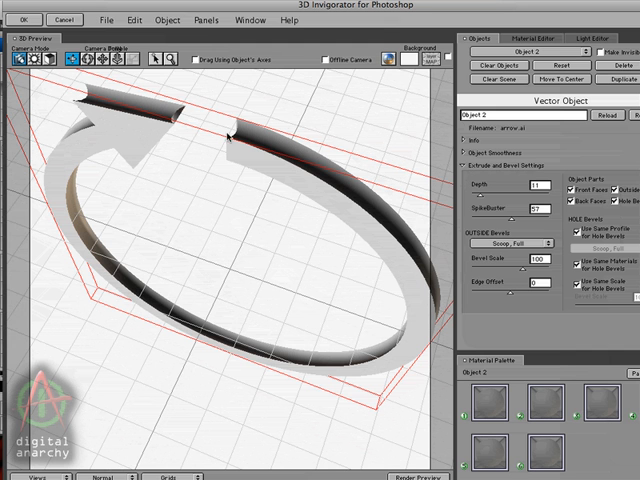
{"action": "mouse_move", "coordinate": [242, 134]}
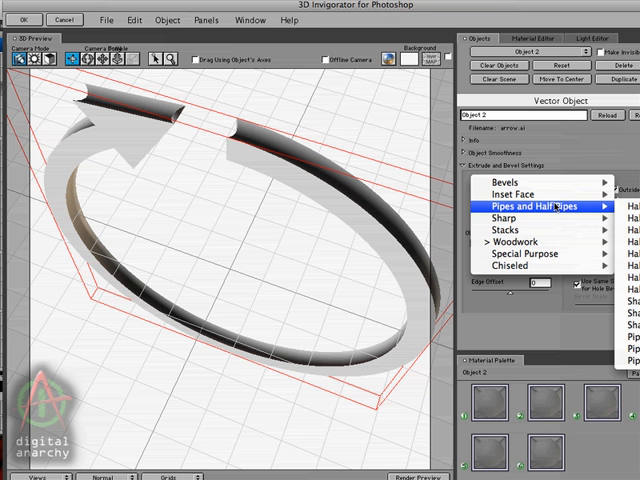
{"action": "mouse_move", "coordinate": [540, 194]}
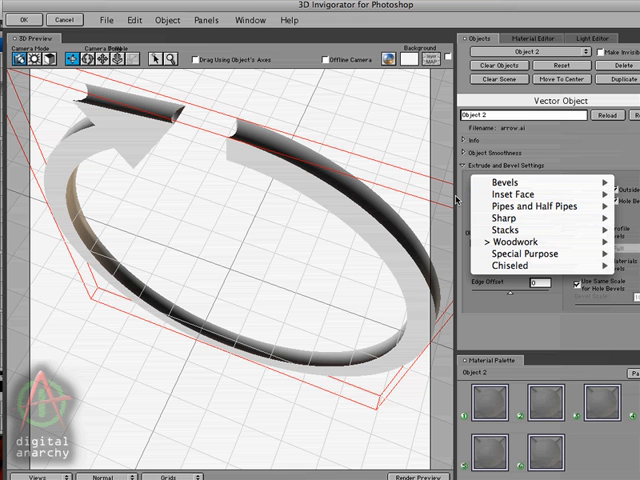
{"action": "mouse_move", "coordinate": [524, 196]}
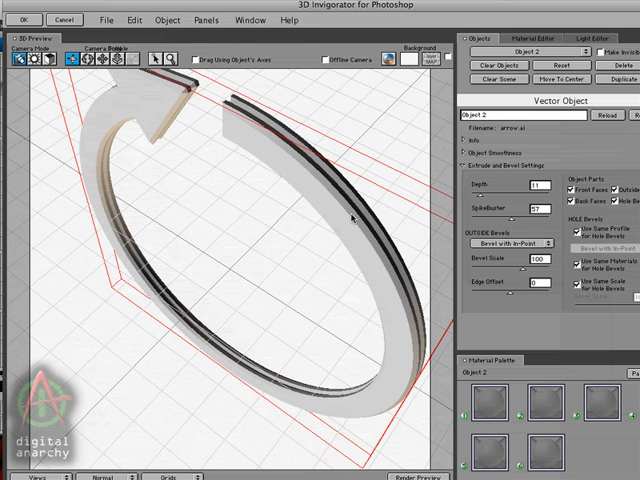
Show the Material Swatches panel from the Panels menu
{"action": "left_click", "coordinate": [204, 19]}
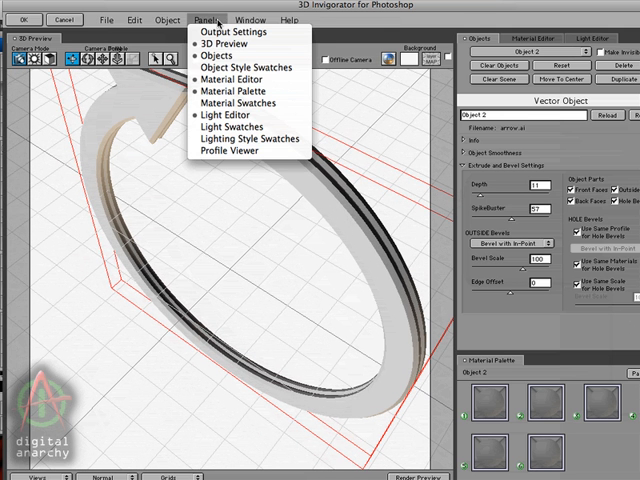
{"action": "left_click", "coordinate": [240, 102]}
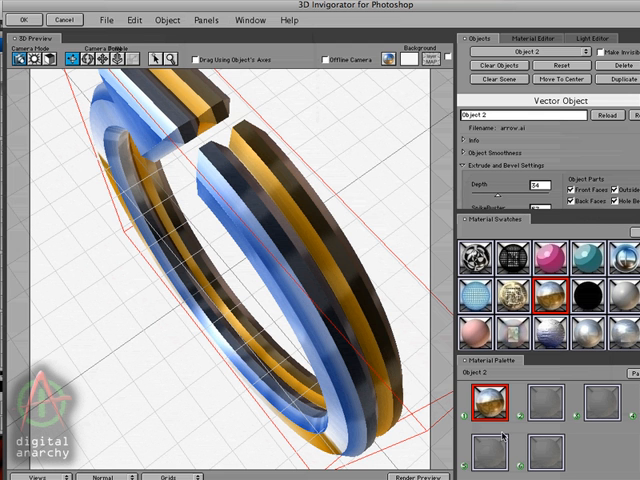
{"action": "mouse_move", "coordinate": [398, 315]}
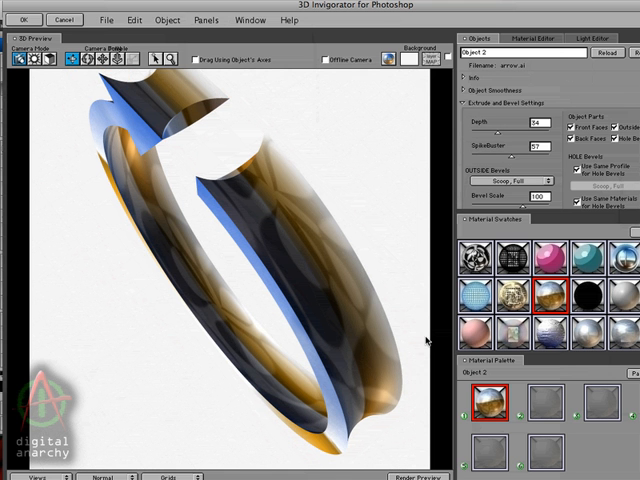
{"action": "mouse_move", "coordinate": [303, 248]}
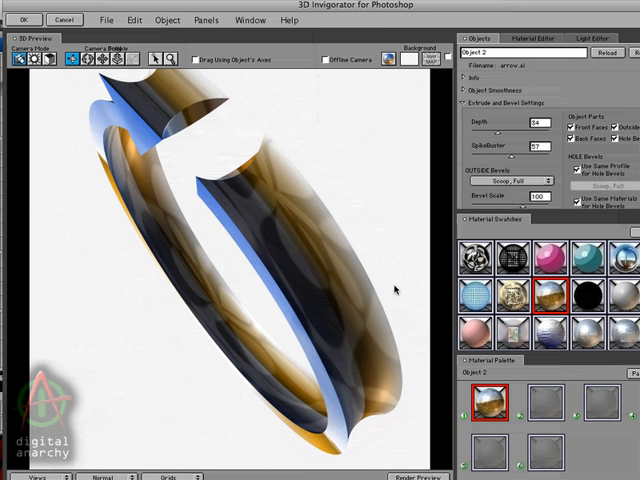
{"action": "mouse_move", "coordinate": [380, 282]}
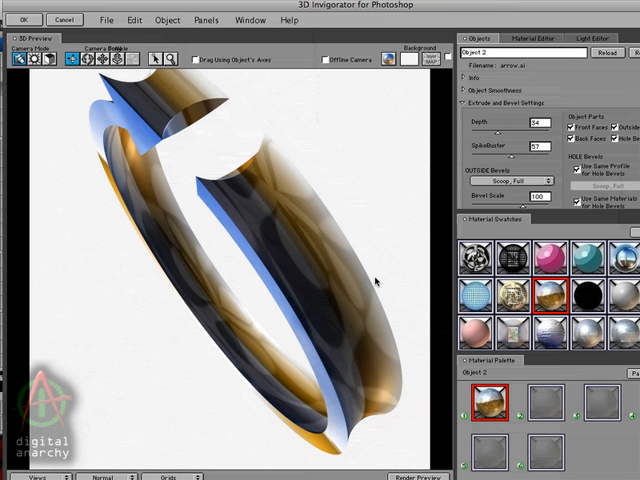
{"action": "mouse_move", "coordinate": [268, 203]}
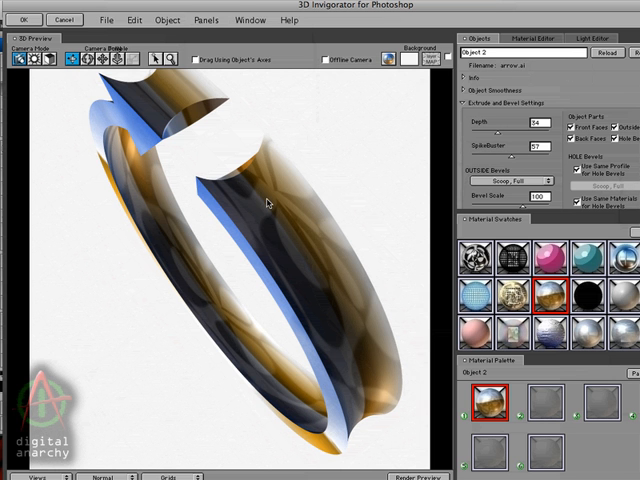
{"action": "mouse_move", "coordinate": [372, 292]}
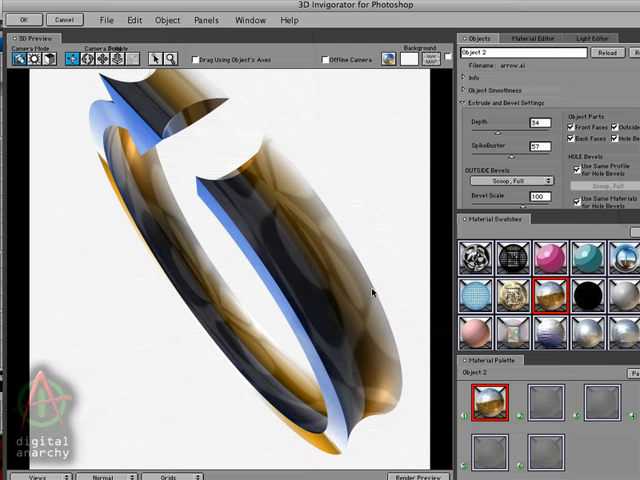
Change the arrow's outside bevel settings, keeping depth at 34
{"action": "left_click", "coordinate": [520, 179]}
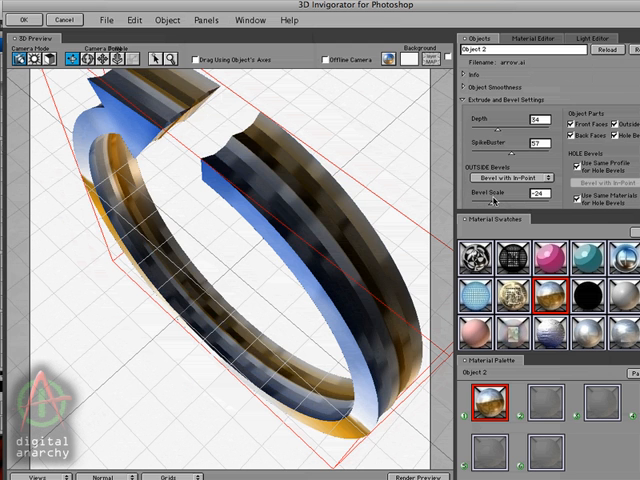
Enter a positive bevel scale of 52 for the Bevel with In-Point profile
{"action": "type", "text": "52"}
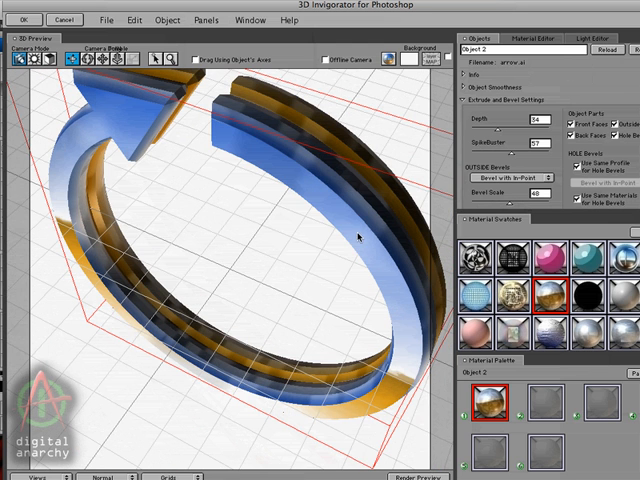
{"action": "mouse_move", "coordinate": [313, 196]}
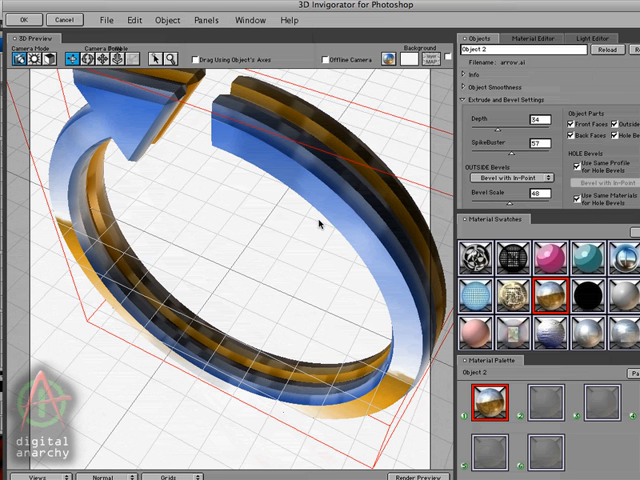
{"action": "mouse_move", "coordinate": [330, 210]}
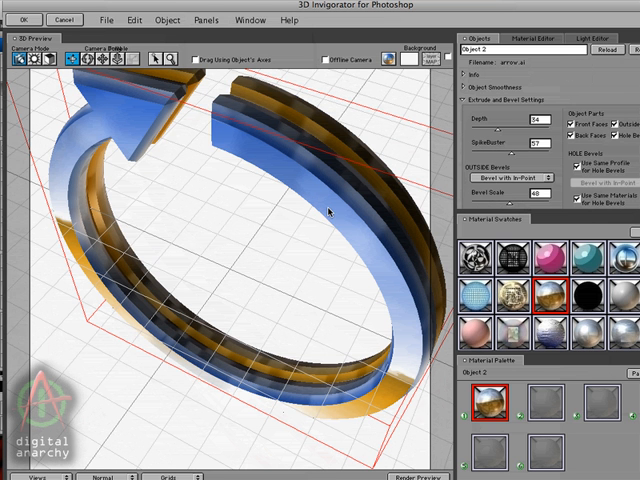
{"action": "mouse_move", "coordinate": [364, 277]}
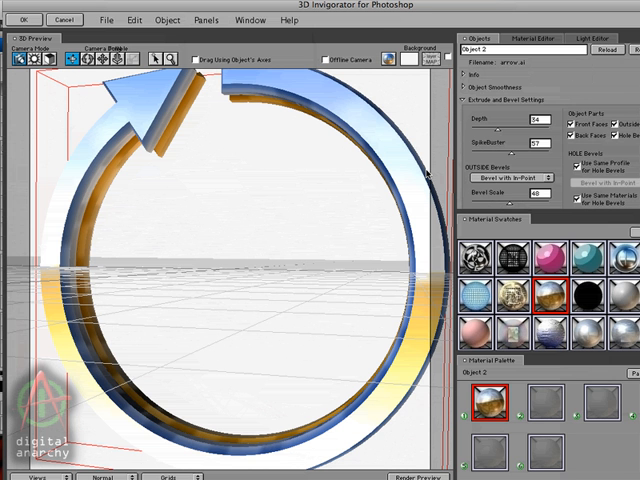
{"action": "mouse_move", "coordinate": [347, 143]}
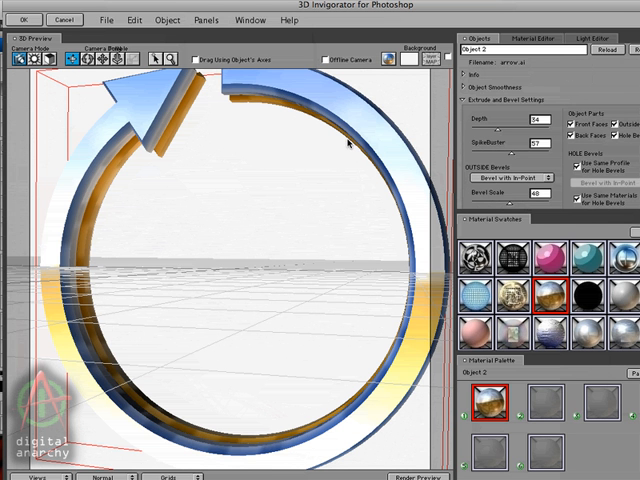
{"action": "mouse_move", "coordinate": [380, 160]}
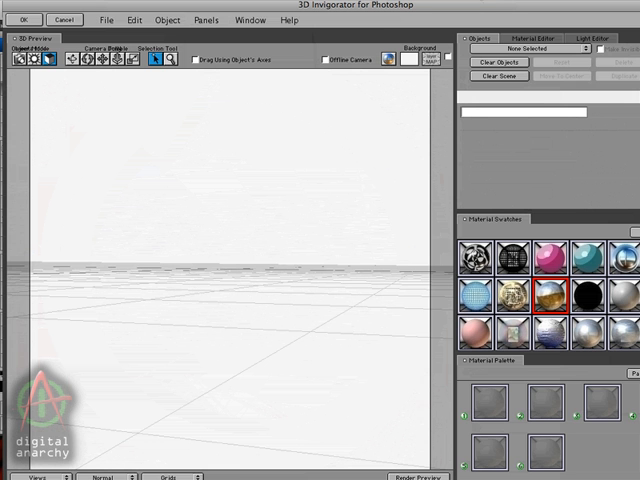
{"action": "mouse_move", "coordinate": [373, 164]}
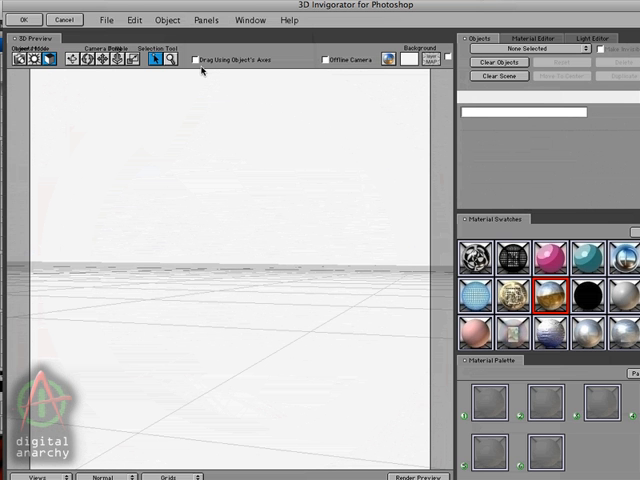
{"action": "mouse_move", "coordinate": [266, 93]}
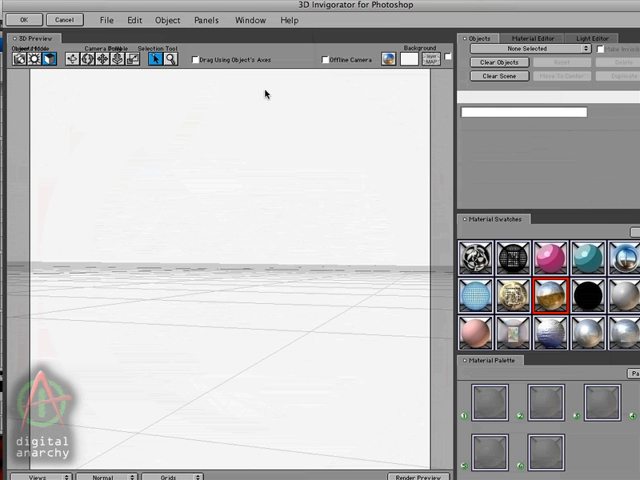
{"action": "mouse_move", "coordinate": [201, 135]}
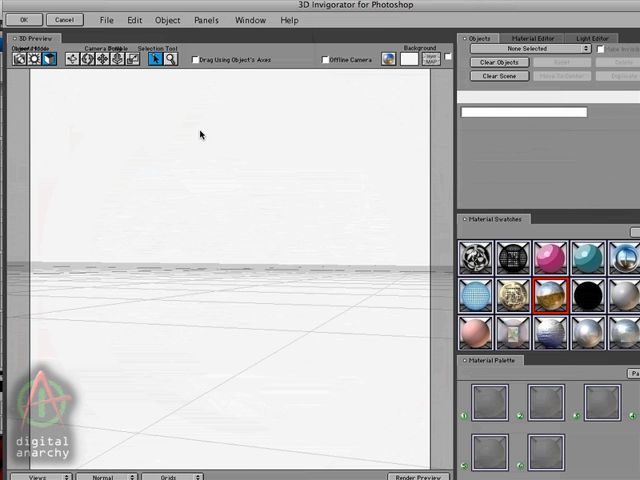
Create a cube 3D primitive from the Object menu
{"action": "left_click", "coordinate": [167, 19]}
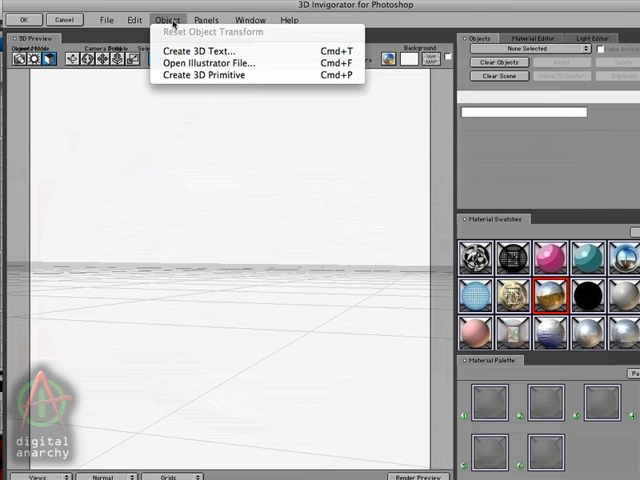
{"action": "mouse_move", "coordinate": [207, 75]}
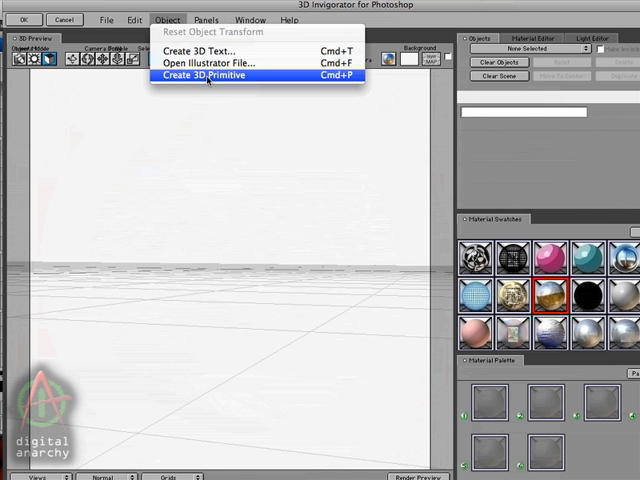
{"action": "left_click", "coordinate": [205, 75]}
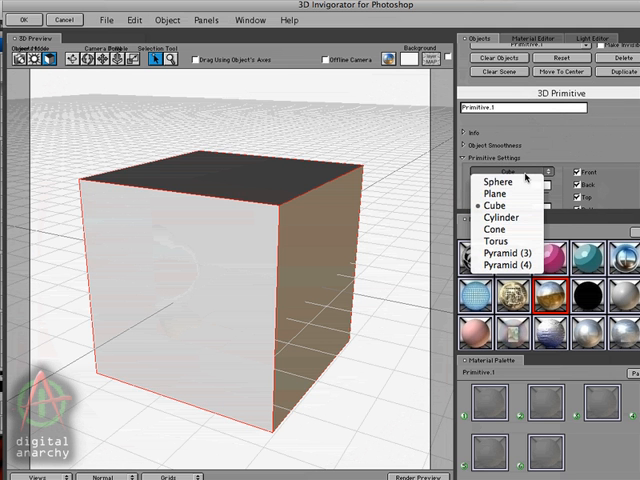
Make the primitive a cylinder disc with the shiny reflective material, then turn it into a cone
{"action": "left_click", "coordinate": [498, 220]}
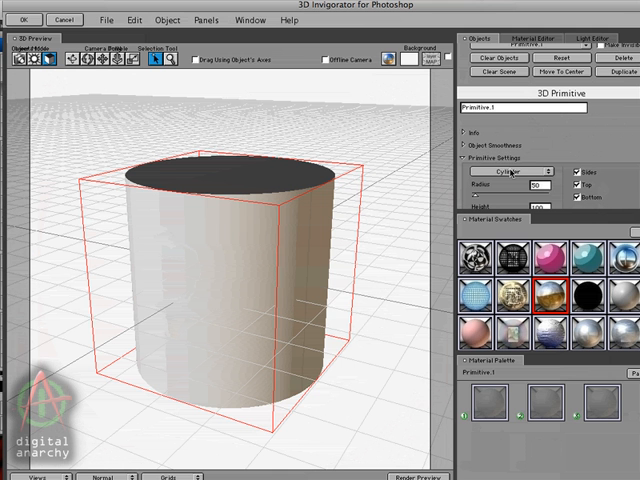
{"action": "mouse_move", "coordinate": [368, 244]}
{"action": "type", "text": "1"}
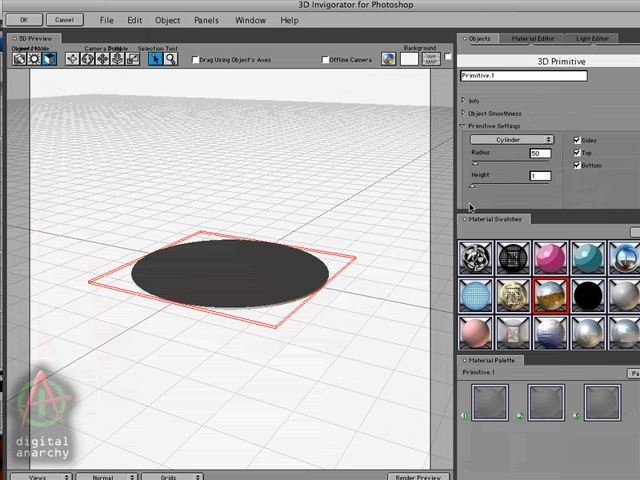
{"action": "mouse_move", "coordinate": [271, 221]}
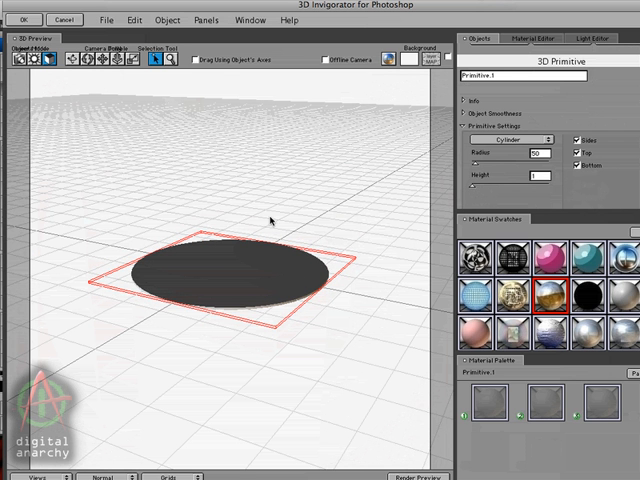
{"action": "left_click", "coordinate": [540, 403]}
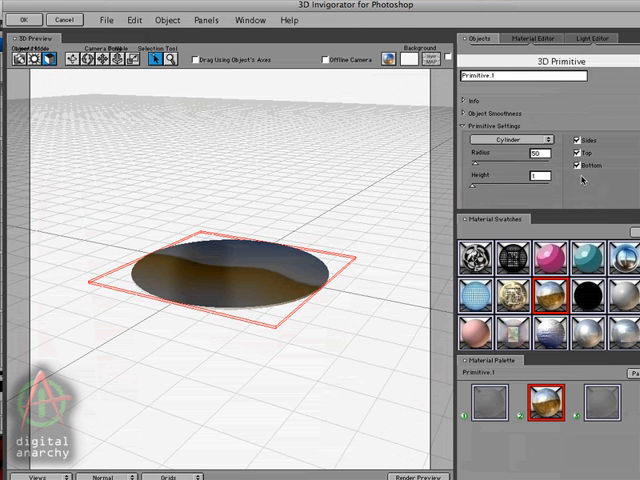
{"action": "mouse_move", "coordinate": [430, 281]}
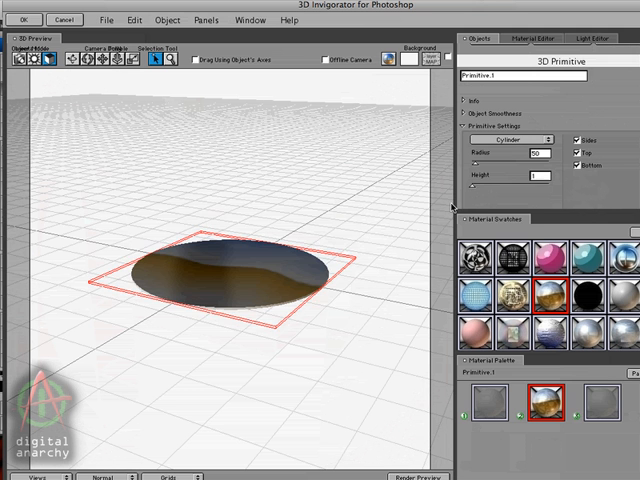
{"action": "left_click", "coordinate": [505, 138]}
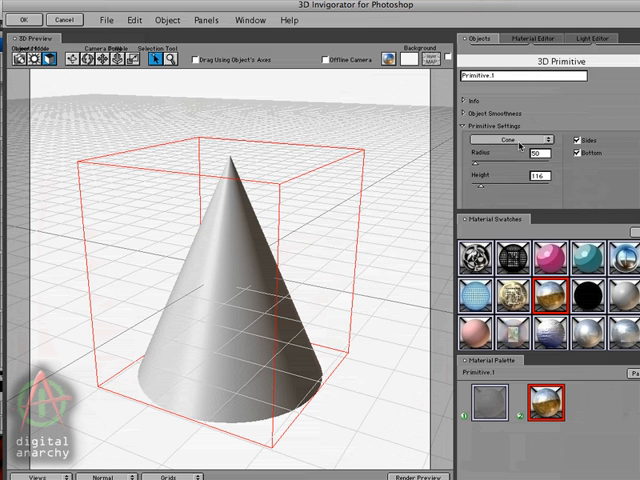
Switch the primitive to a torus, then to a three-sided pyramid
{"action": "left_click", "coordinate": [520, 138]}
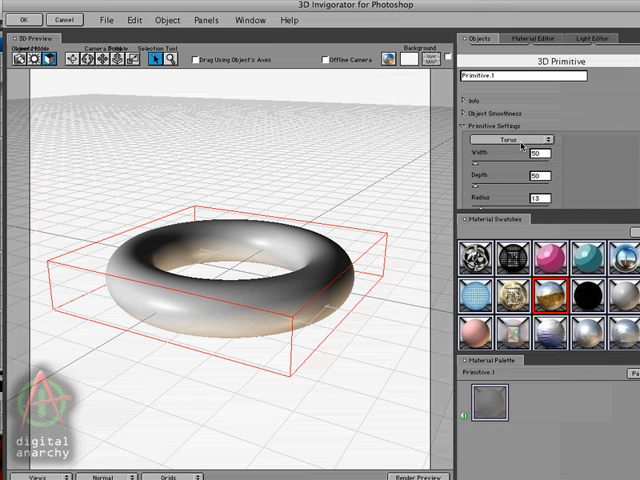
{"action": "left_click", "coordinate": [507, 140]}
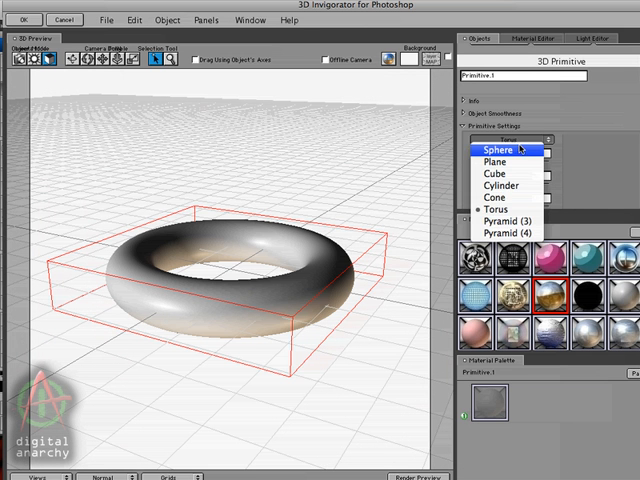
{"action": "left_click", "coordinate": [511, 222]}
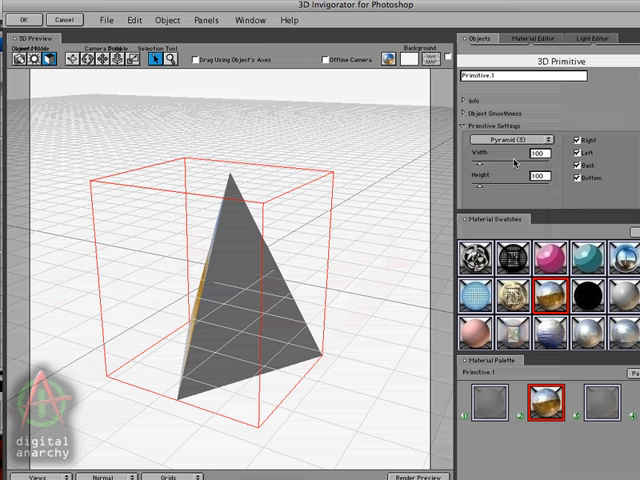
{"action": "mouse_move", "coordinate": [532, 198]}
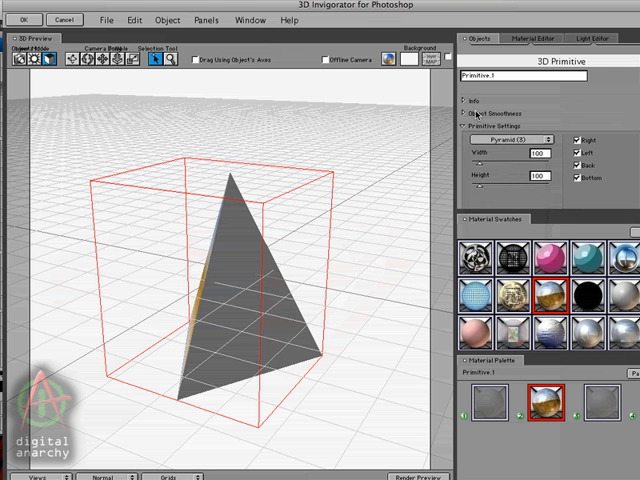
Show the Object menu's Reset Object Transform and create commands
{"action": "left_click", "coordinate": [177, 19]}
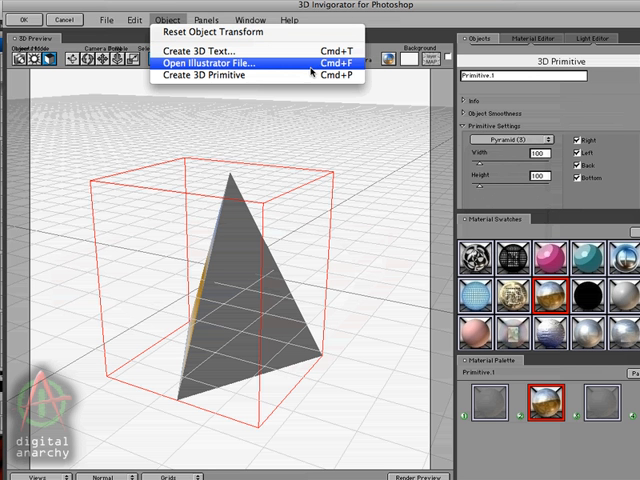
{"action": "mouse_move", "coordinate": [270, 216]}
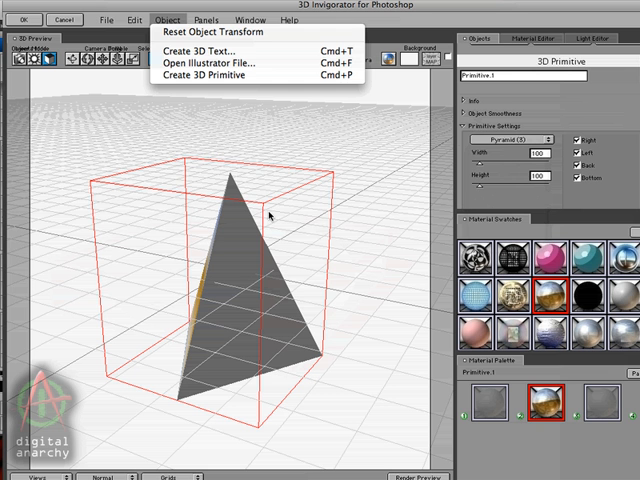
{"action": "mouse_move", "coordinate": [237, 170]}
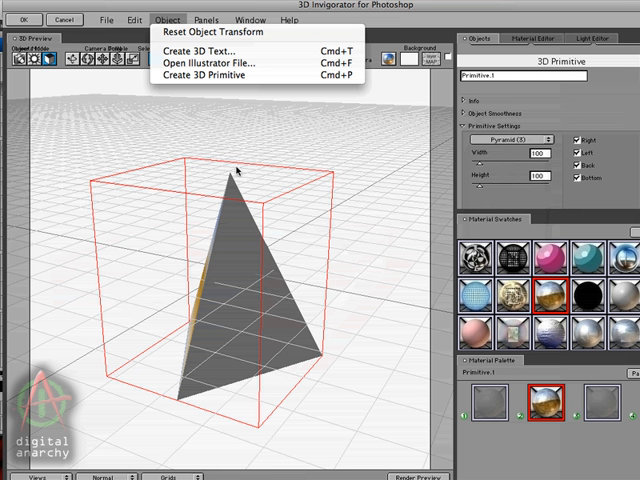